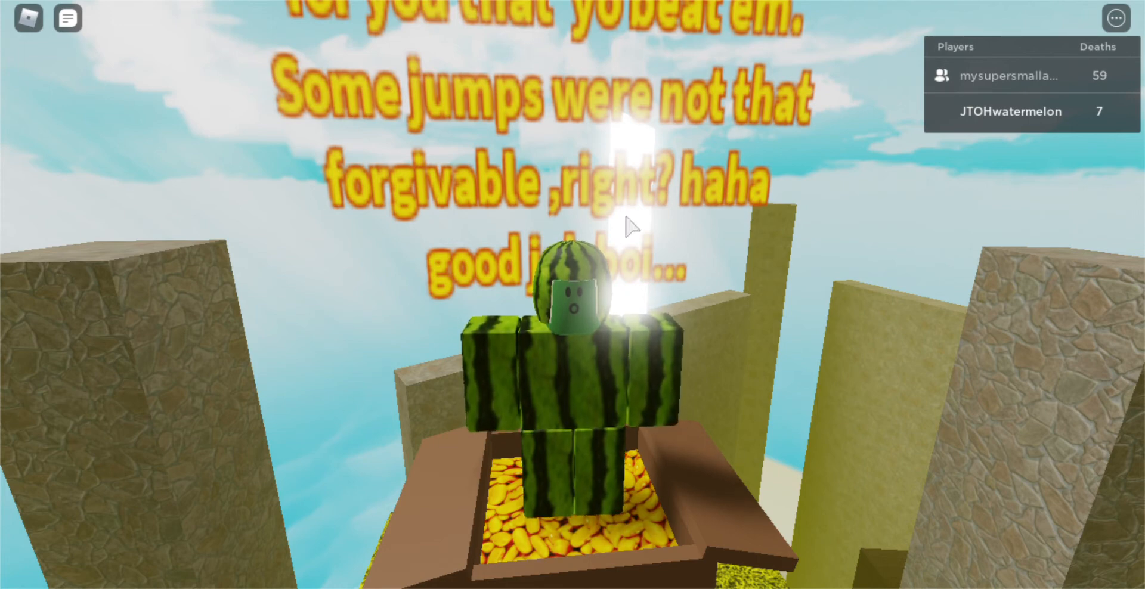
mouse_move(649, 219)
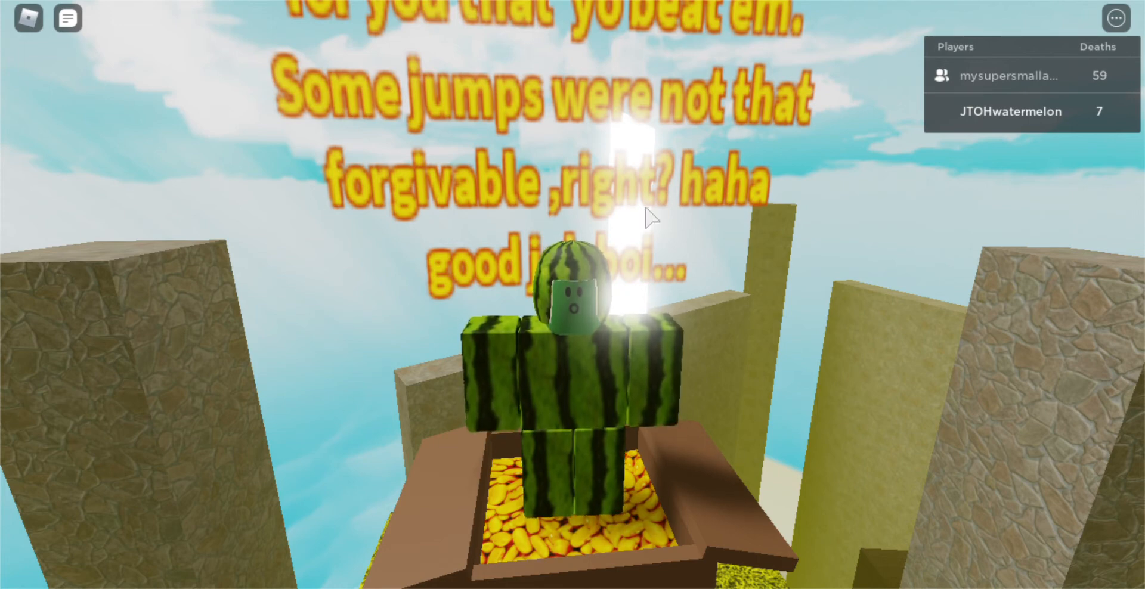